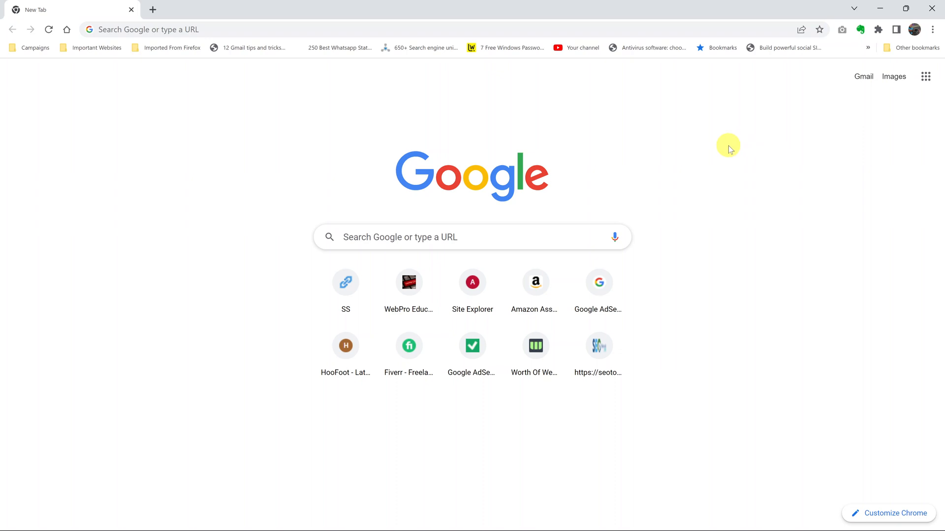
{"action": "mouse_move", "coordinate": [914, 29]}
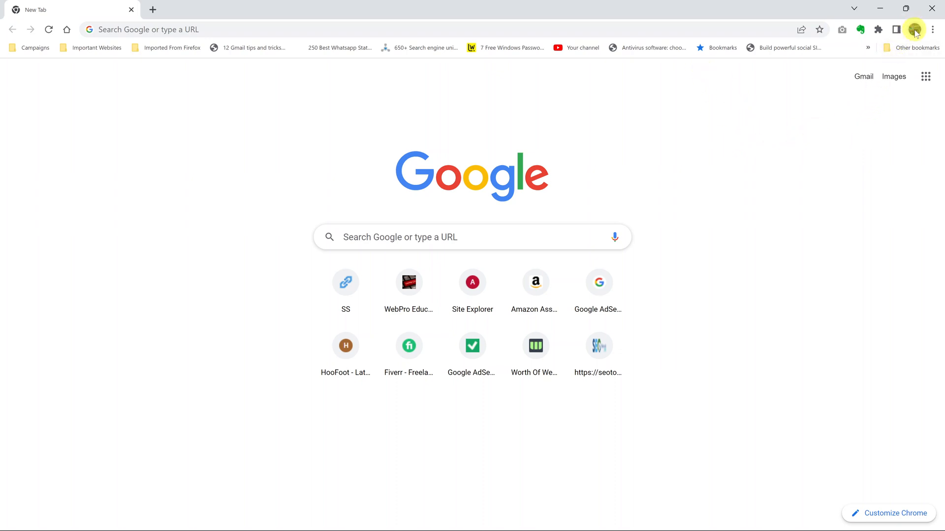
{"action": "mouse_move", "coordinate": [733, 167]}
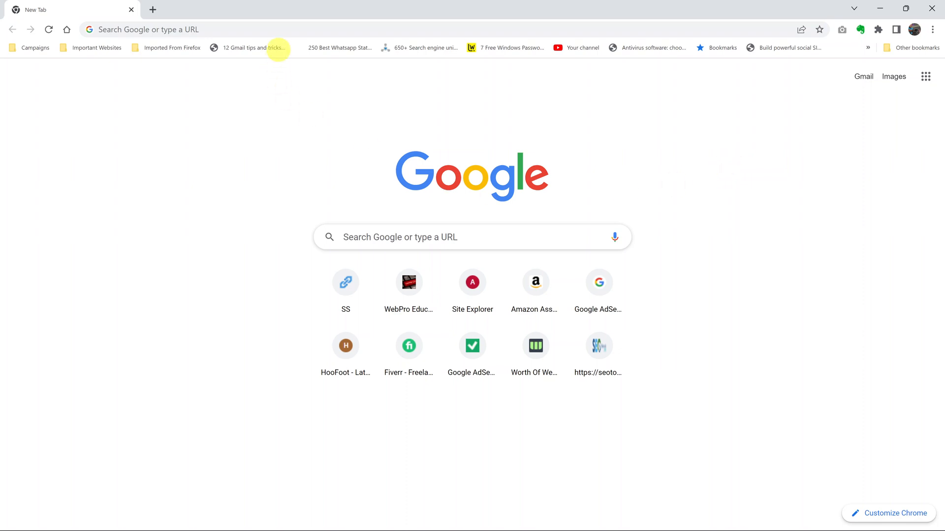
{"action": "mouse_move", "coordinate": [637, 485]}
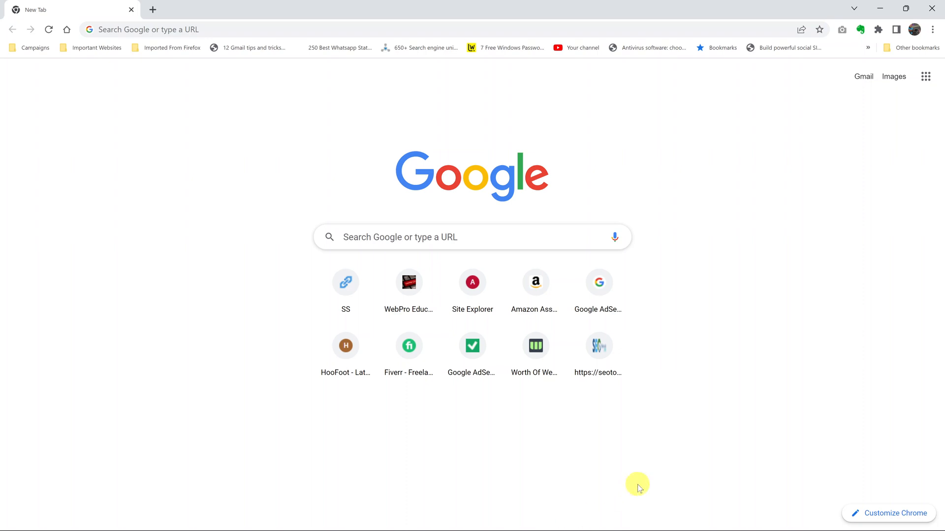
{"action": "mouse_move", "coordinate": [636, 518]}
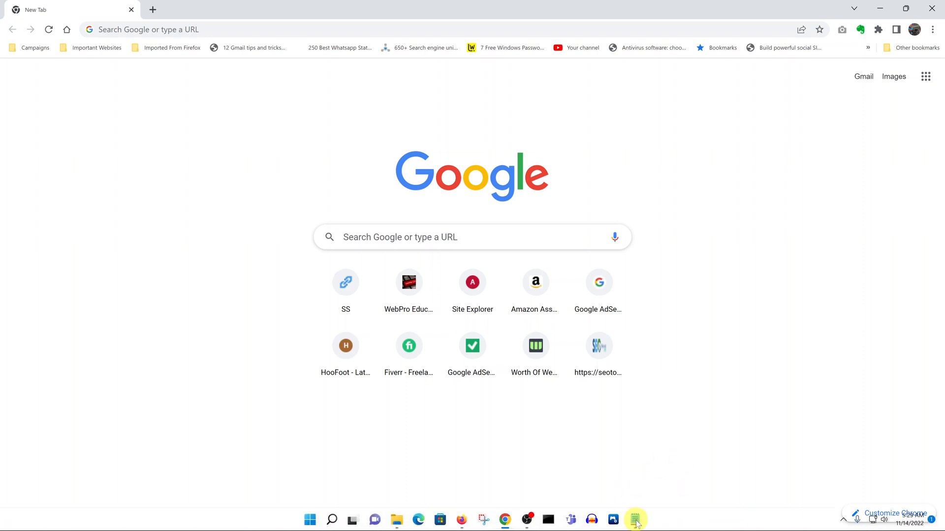
Step: Open myactivity.google.com and browse today's search and Chrome activity entries
{"action": "left_click", "coordinate": [636, 520]}
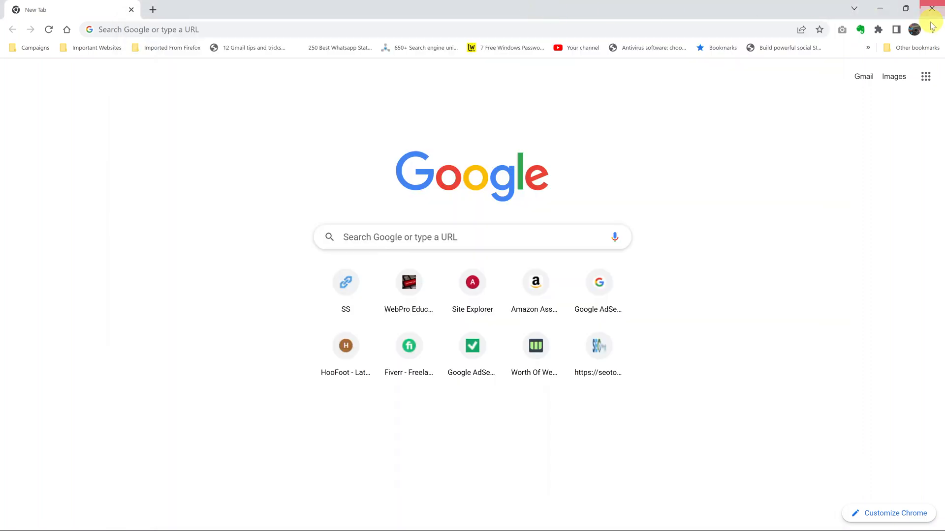
{"action": "mouse_move", "coordinate": [256, 47]}
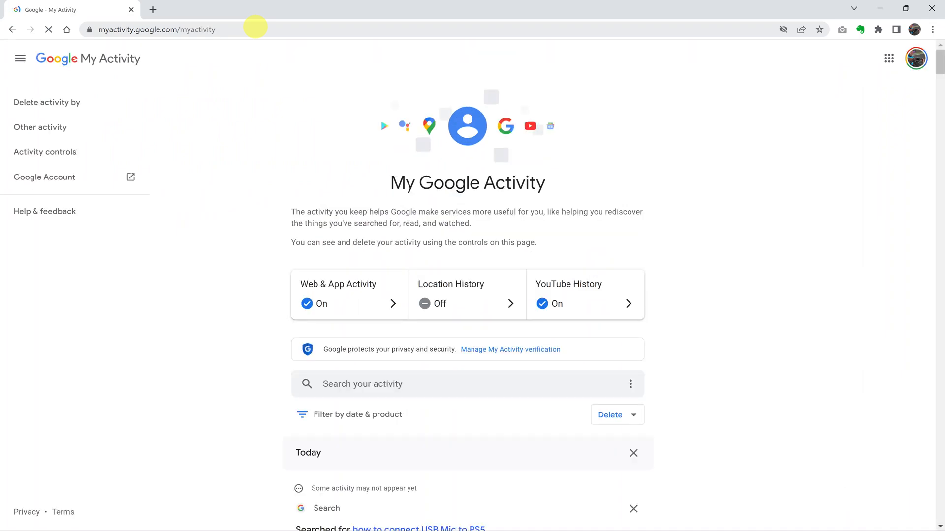
{"action": "scroll", "scroll_direction": "down", "scroll_amount": 3}
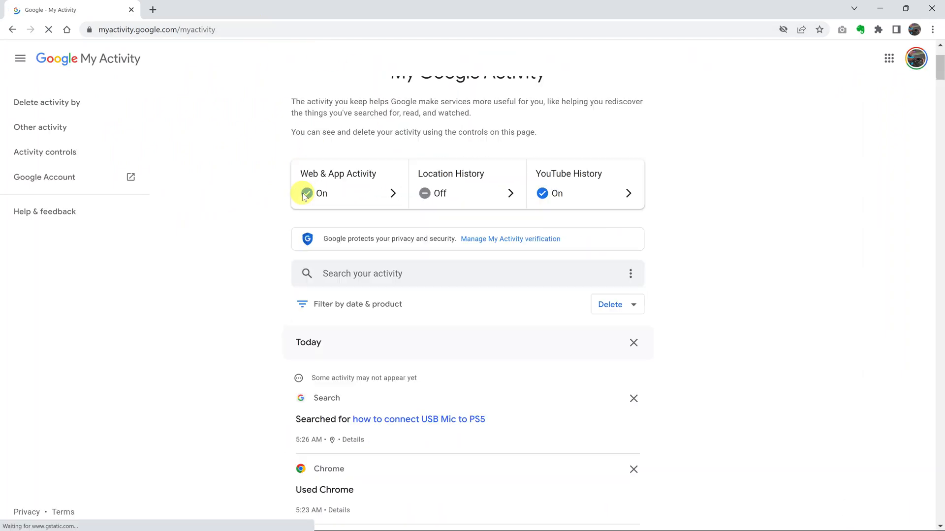
{"action": "scroll", "scroll_direction": "down", "scroll_amount": 3}
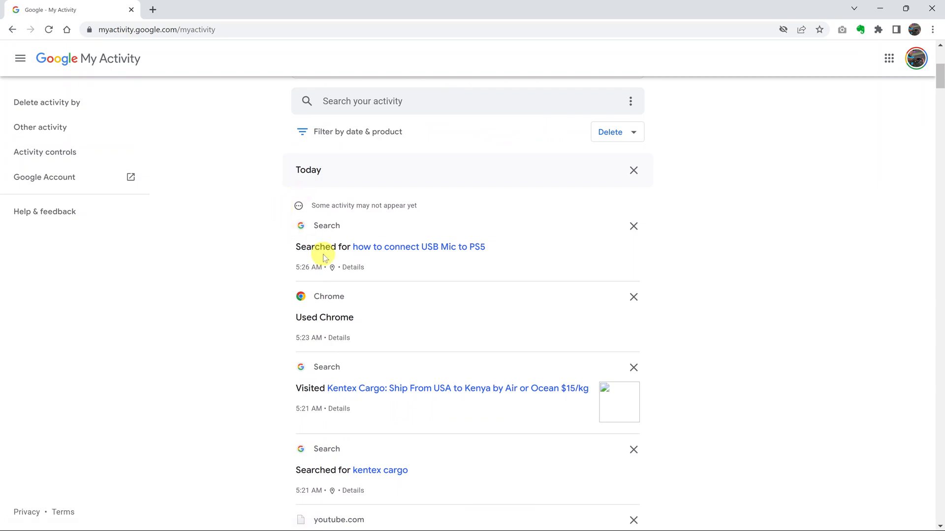
{"action": "scroll", "scroll_direction": "up", "scroll_amount": 3}
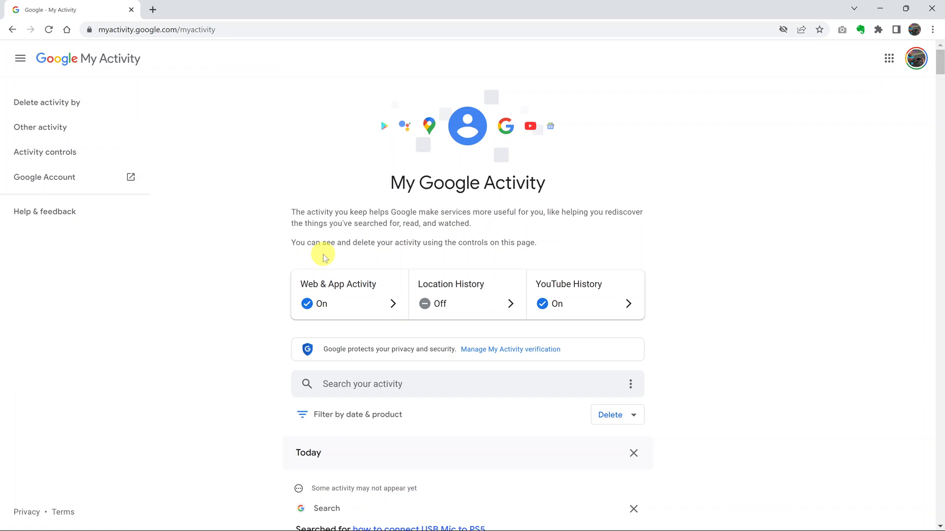
{"action": "scroll", "scroll_direction": "down", "scroll_amount": 3}
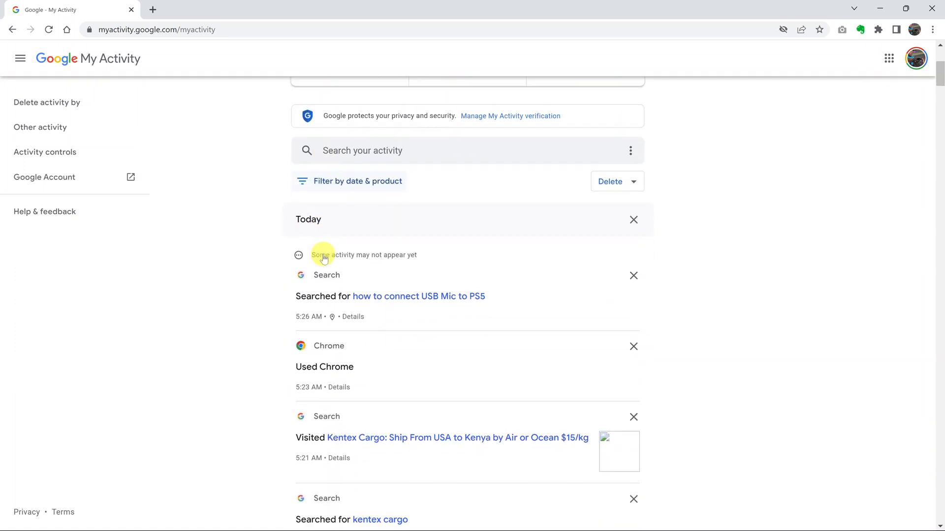
{"action": "scroll", "scroll_direction": "down", "scroll_amount": 3}
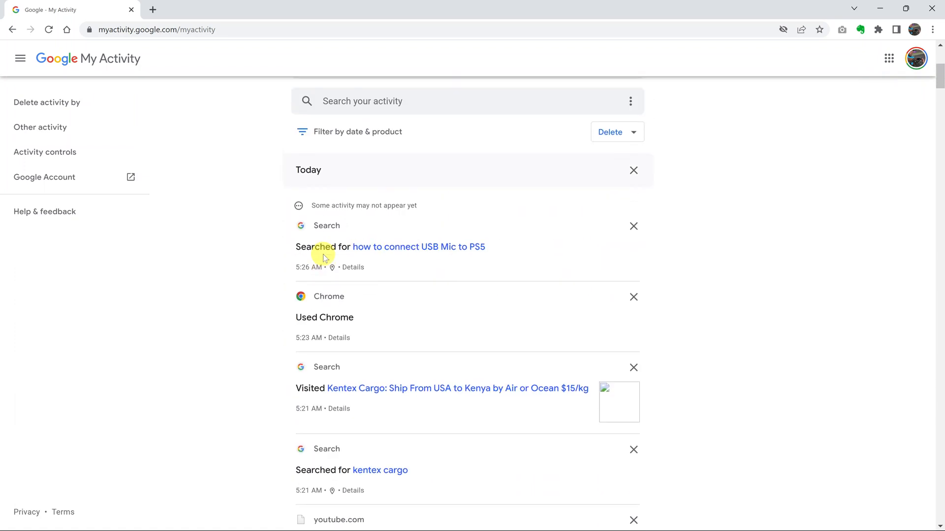
{"action": "scroll", "scroll_direction": "up", "scroll_amount": 3}
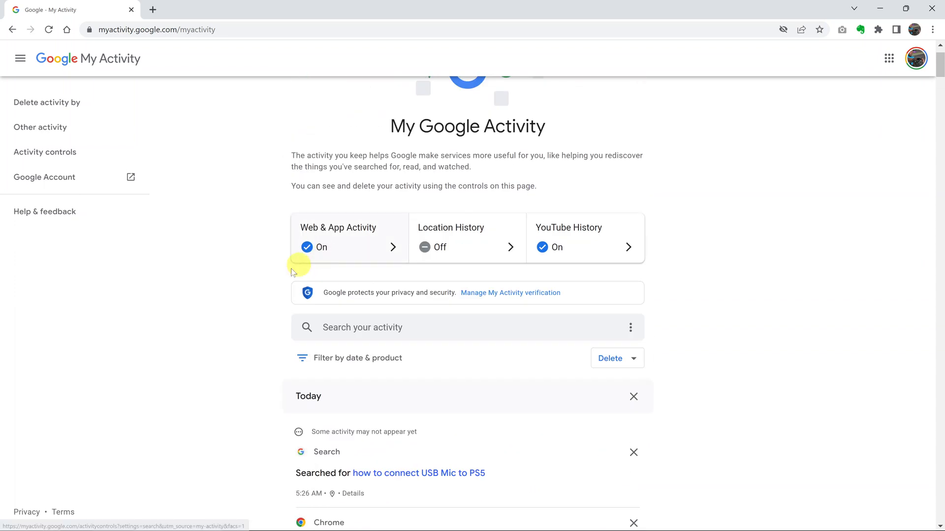
{"action": "mouse_move", "coordinate": [347, 343]}
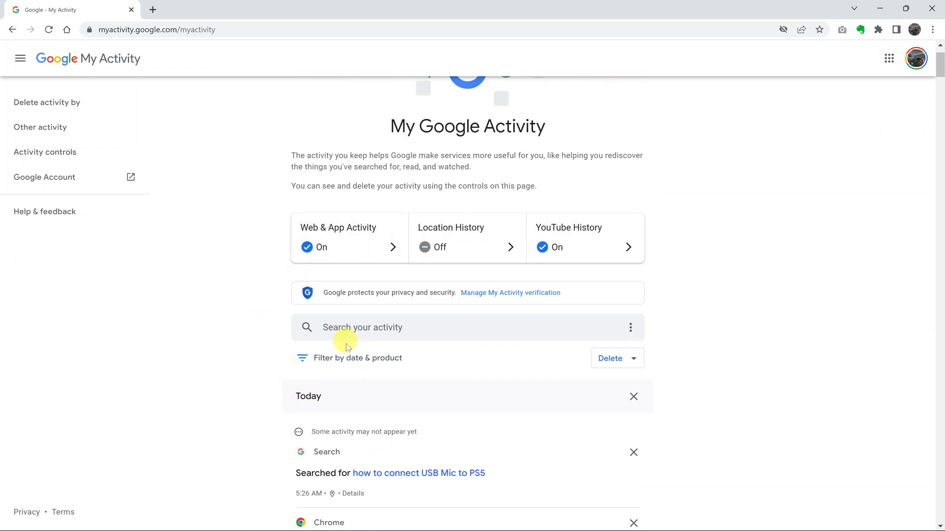
Step: Filter the activity by product to Chrome only and apply the filter
{"action": "left_click", "coordinate": [349, 358]}
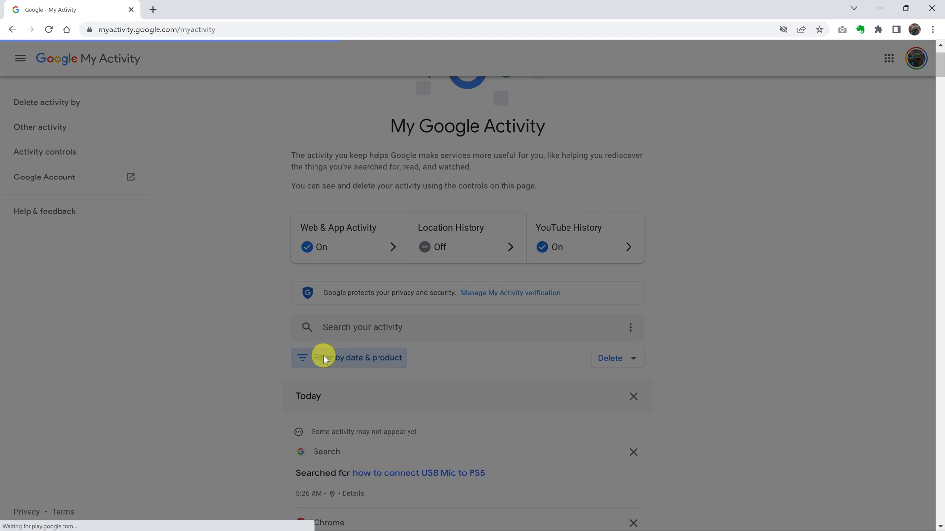
{"action": "left_click", "coordinate": [348, 358]}
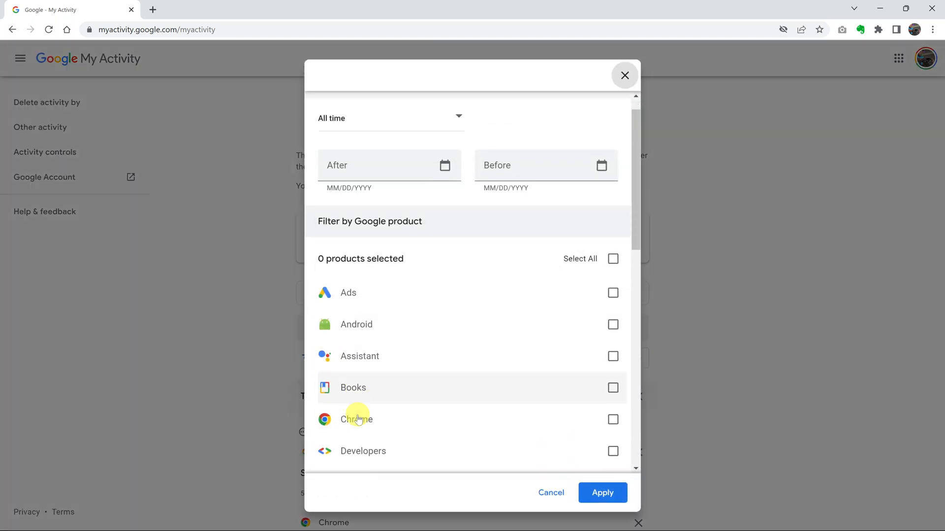
{"action": "scroll", "scroll_direction": "down", "scroll_amount": 3}
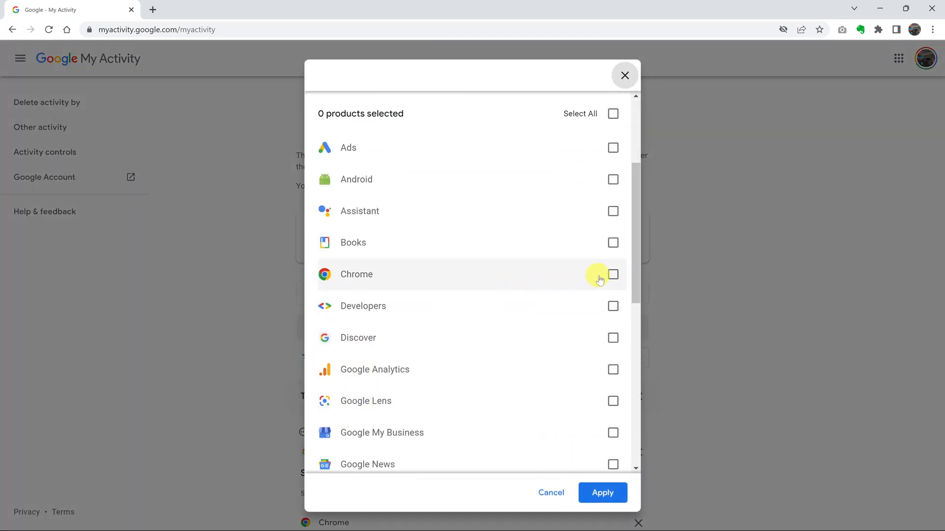
{"action": "left_click", "coordinate": [613, 274]}
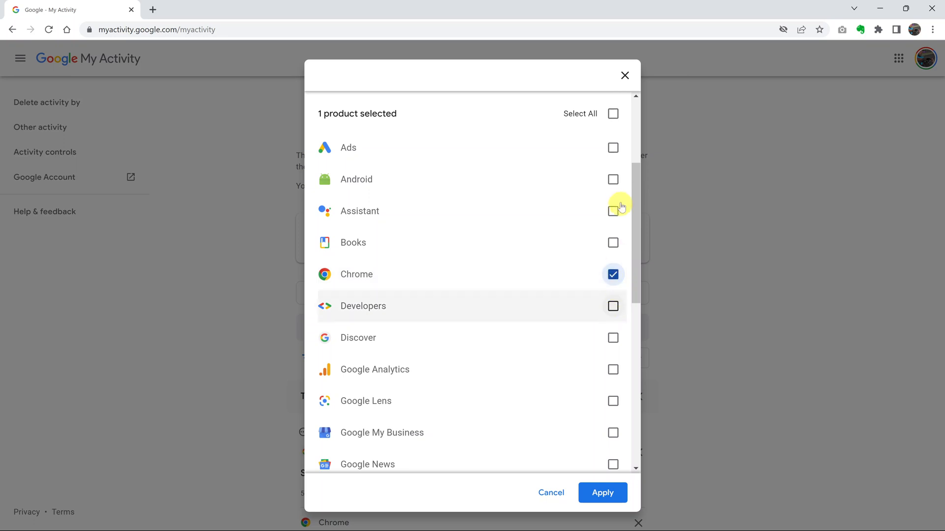
{"action": "mouse_move", "coordinate": [607, 454]}
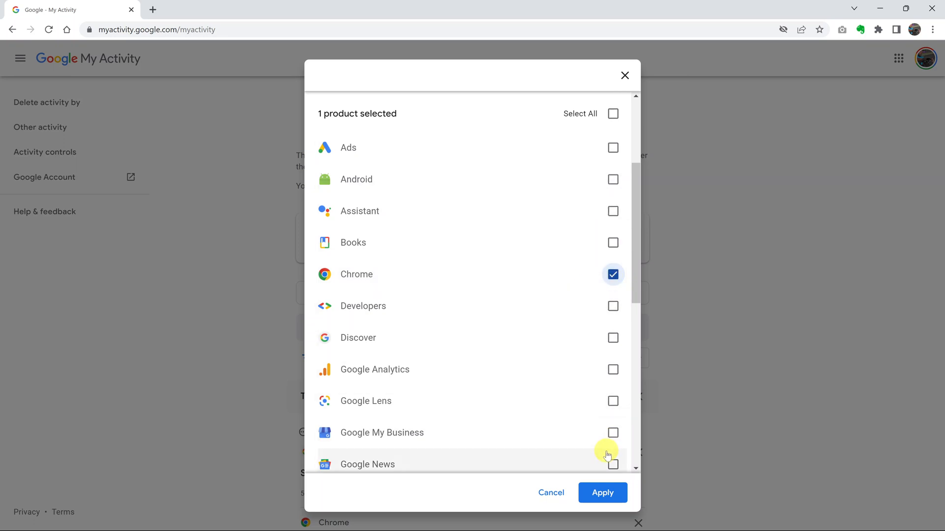
{"action": "mouse_move", "coordinate": [399, 284]}
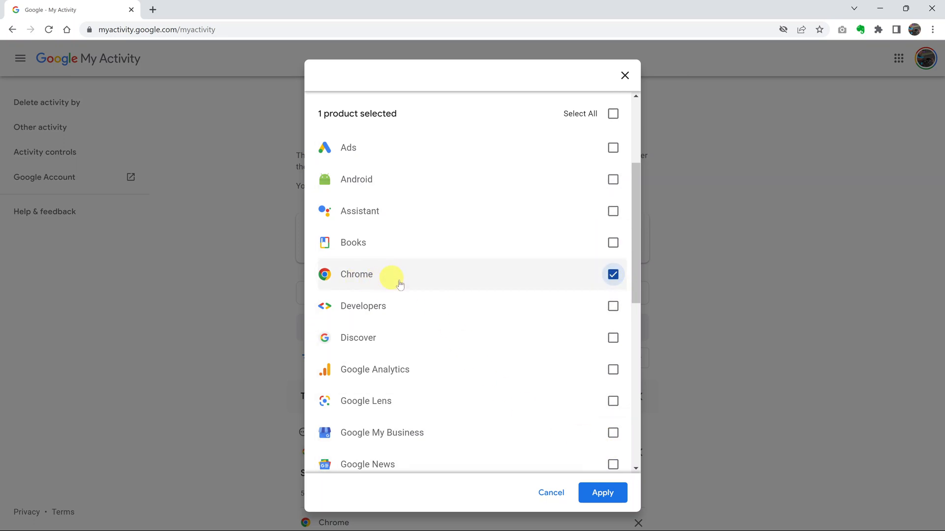
{"action": "left_click", "coordinate": [596, 493]}
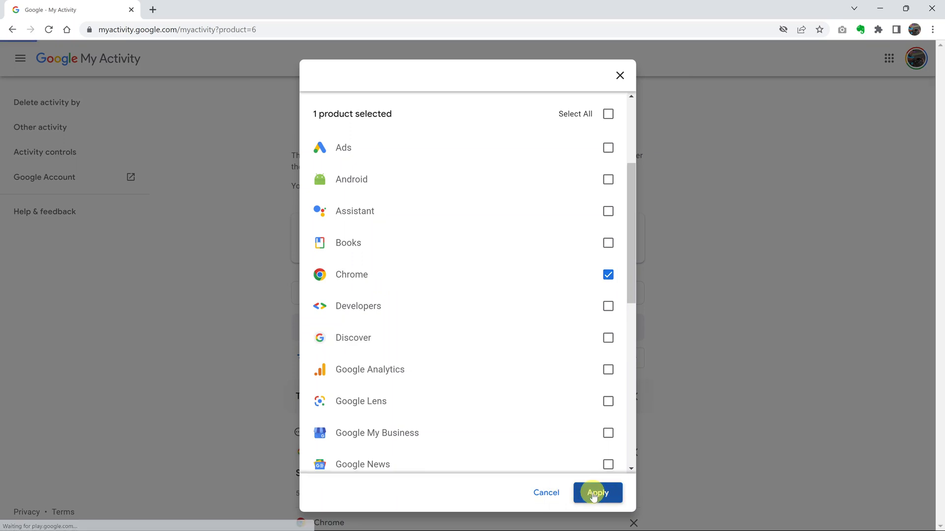
Step: Review the Chrome-only history for today and November 12, then return to the top
{"action": "left_click", "coordinate": [596, 493]}
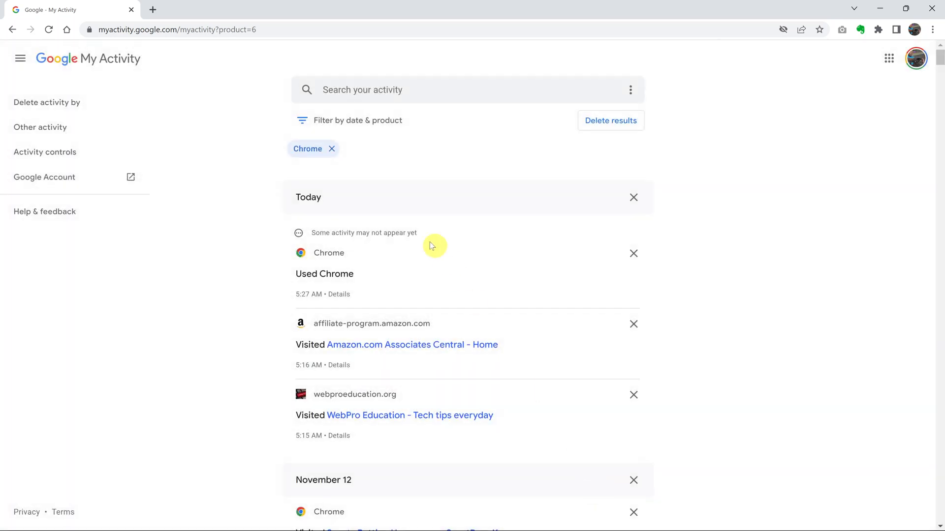
{"action": "mouse_move", "coordinate": [682, 248]}
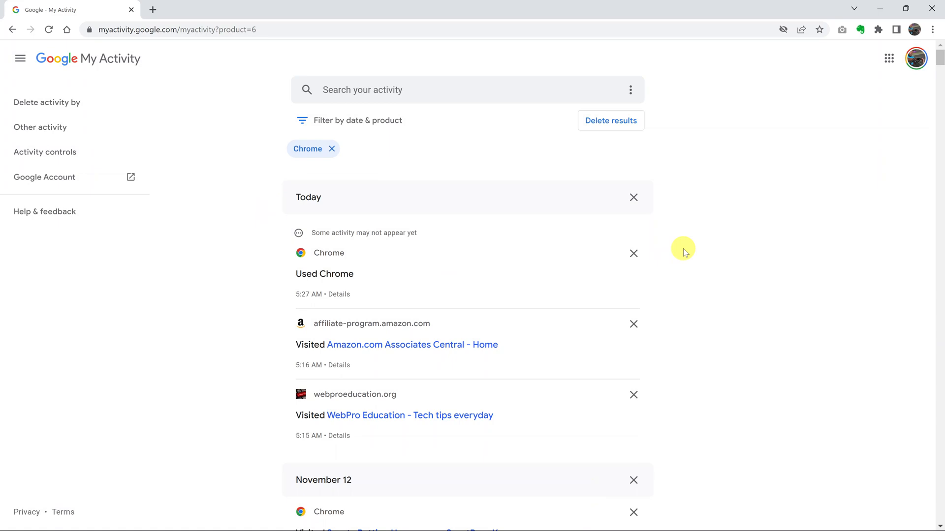
{"action": "scroll", "scroll_direction": "down", "scroll_amount": 3}
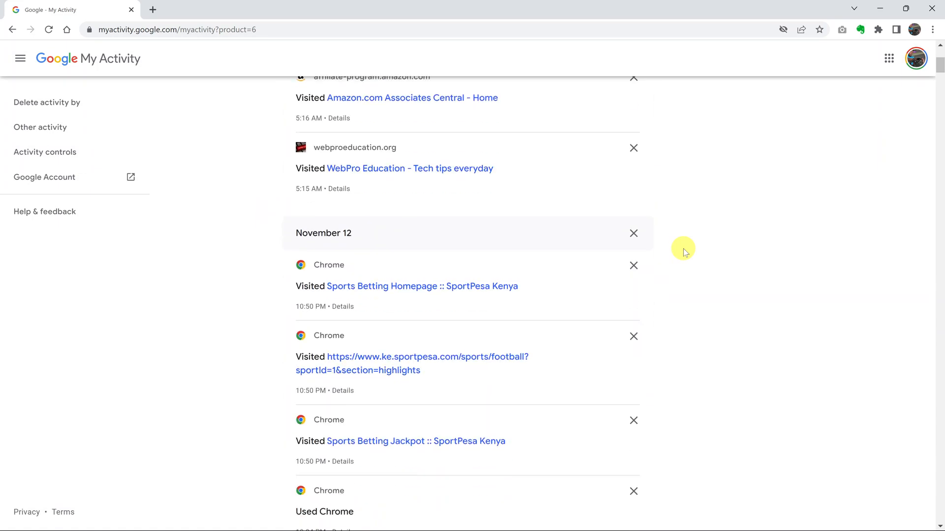
{"action": "scroll", "scroll_direction": "down", "scroll_amount": 3}
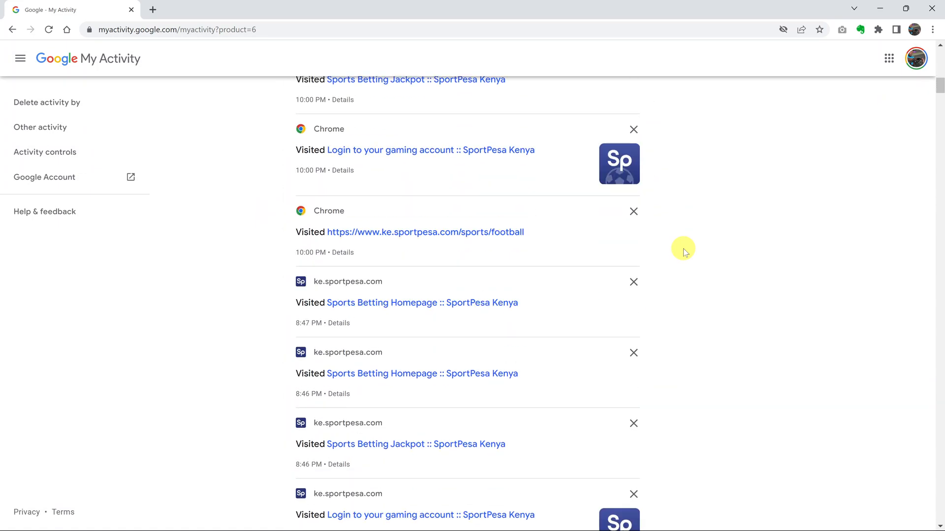
{"action": "scroll", "scroll_direction": "down", "scroll_amount": 3}
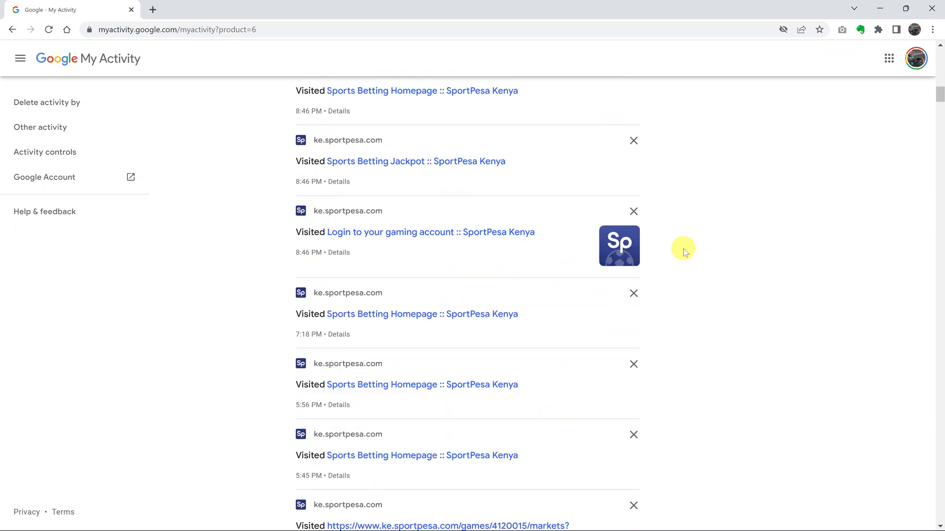
{"action": "scroll", "scroll_direction": "up", "scroll_amount": 3}
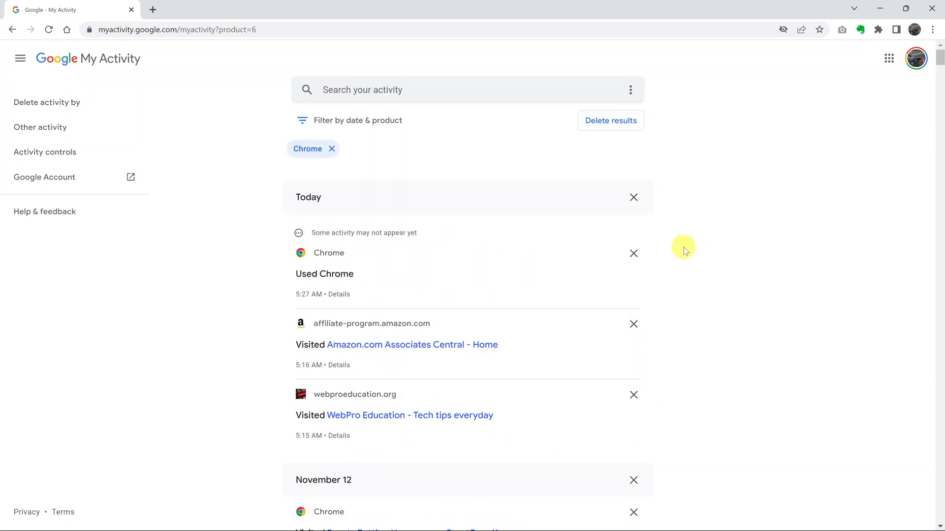
{"action": "mouse_move", "coordinate": [727, 247]}
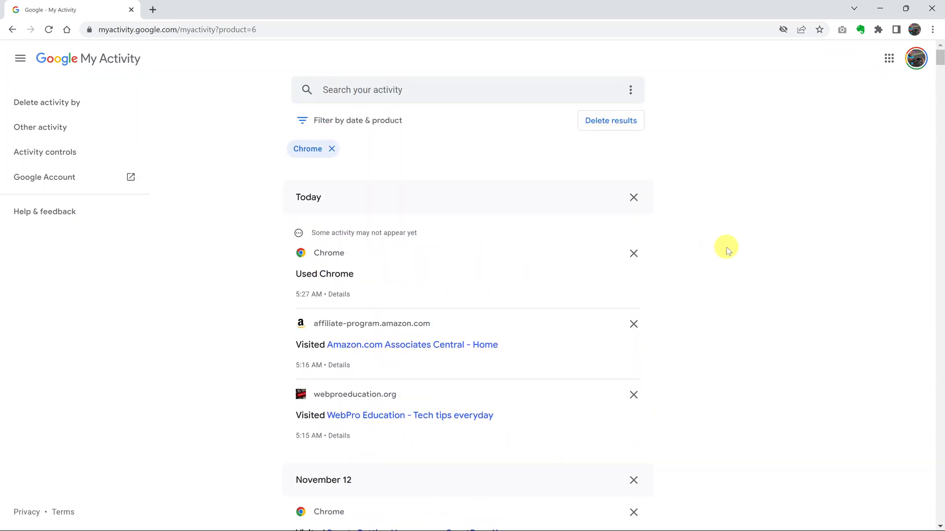